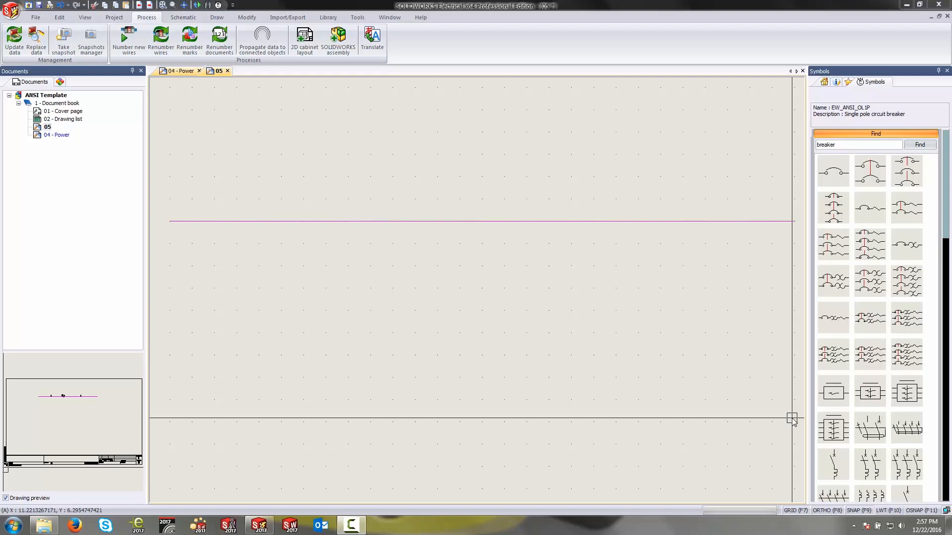
# - Place single-pole circuit breaker Q1 on the wire and number the new wires 1 and 2
pyautogui.click(833, 171)
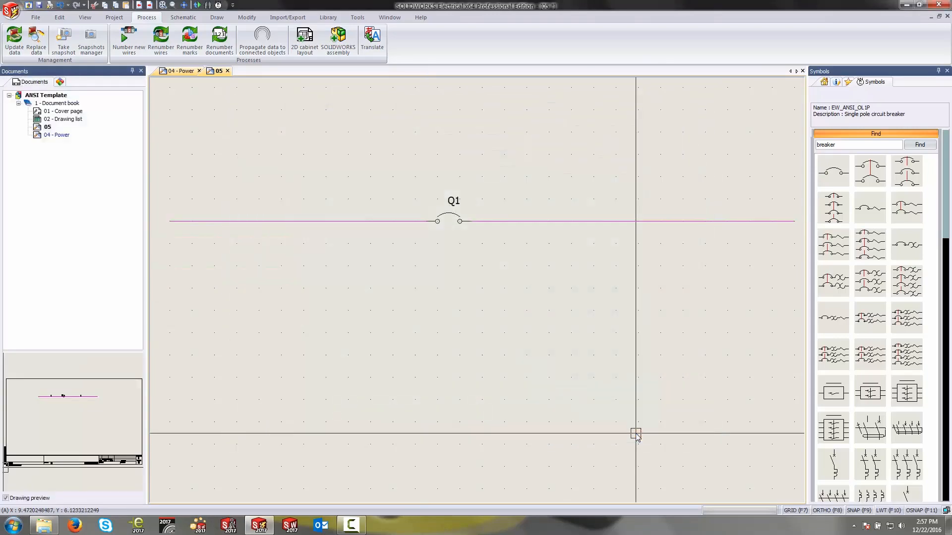
pyautogui.click(127, 39)
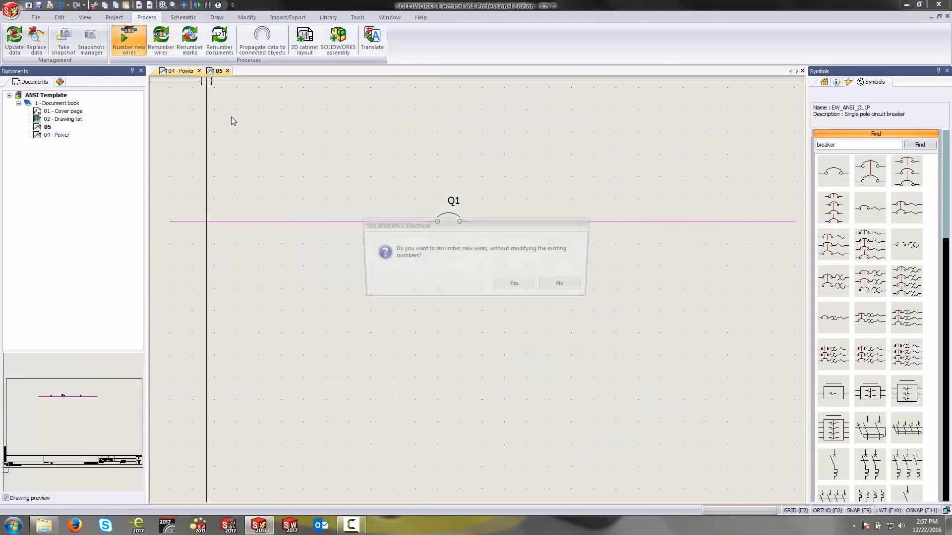
pyautogui.click(514, 284)
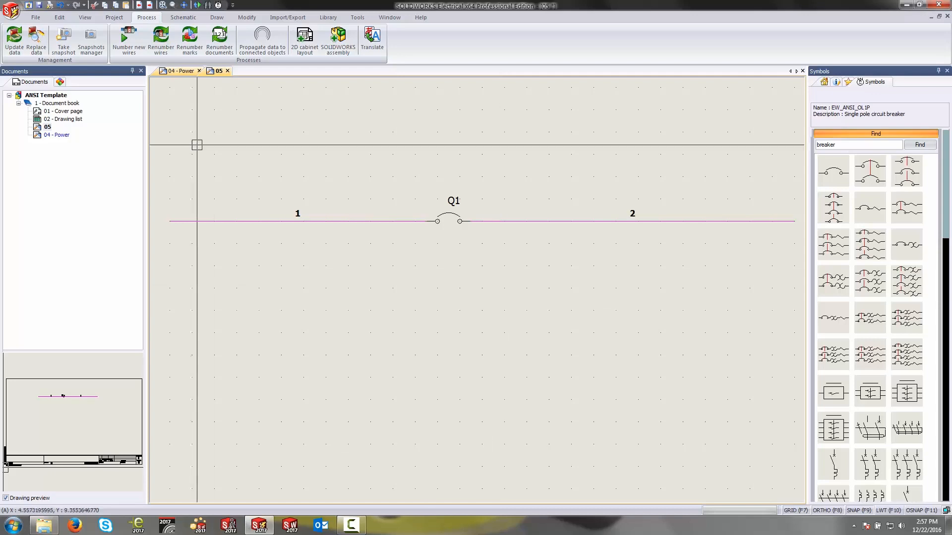
# - Renumber wires with Remove wire numbers to clear the numbers, then bring up Q1's actions
pyautogui.click(160, 37)
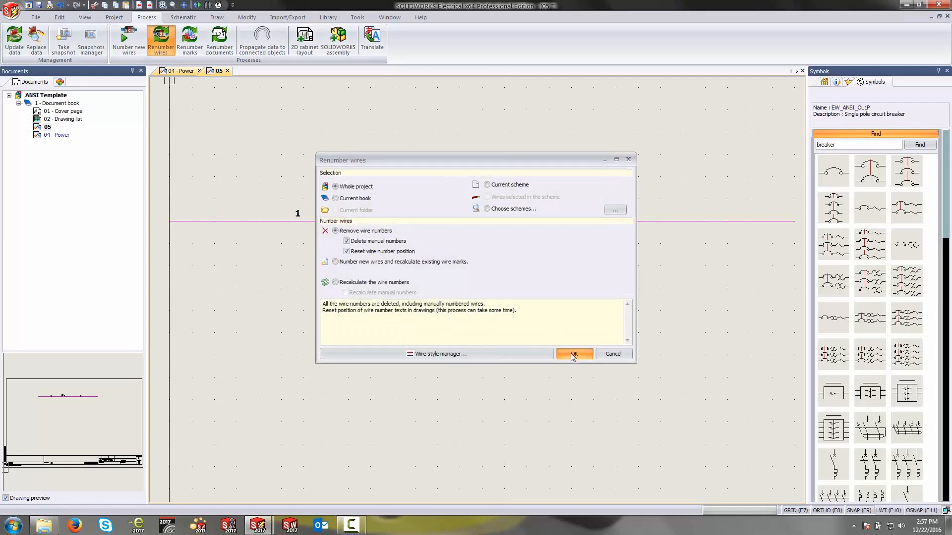
pyautogui.click(574, 354)
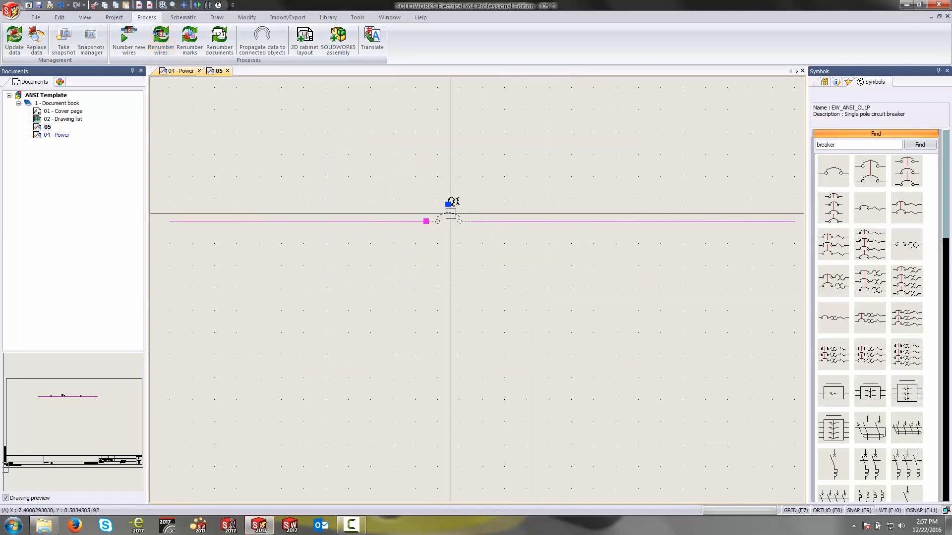
pyautogui.rightClick(448, 209)
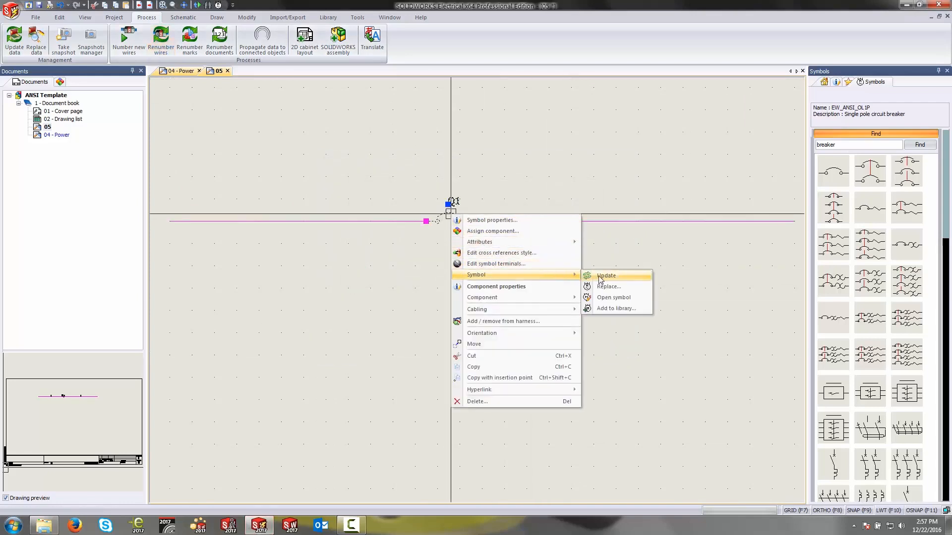
# - Open the breaker symbol and view its circuit's Information transmission setting (disconnectable)
pyautogui.click(613, 298)
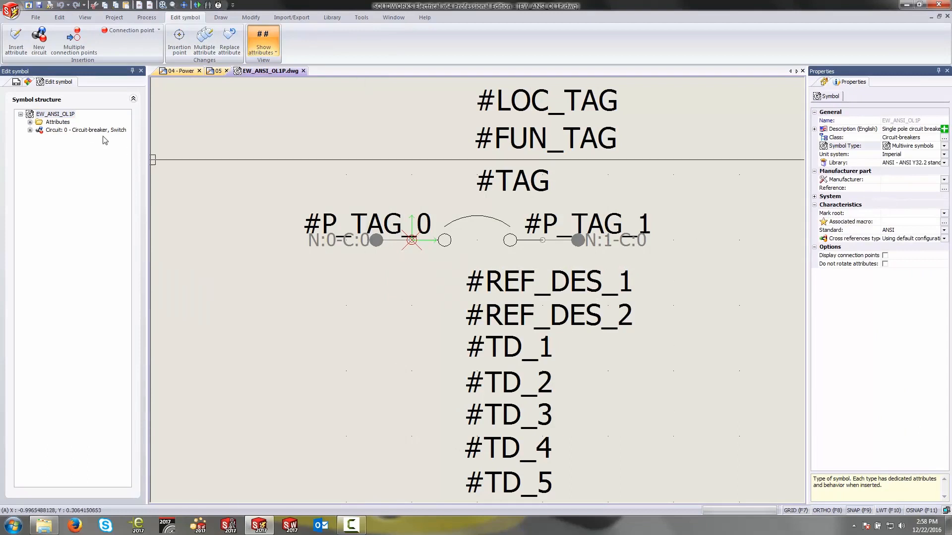
pyautogui.click(80, 130)
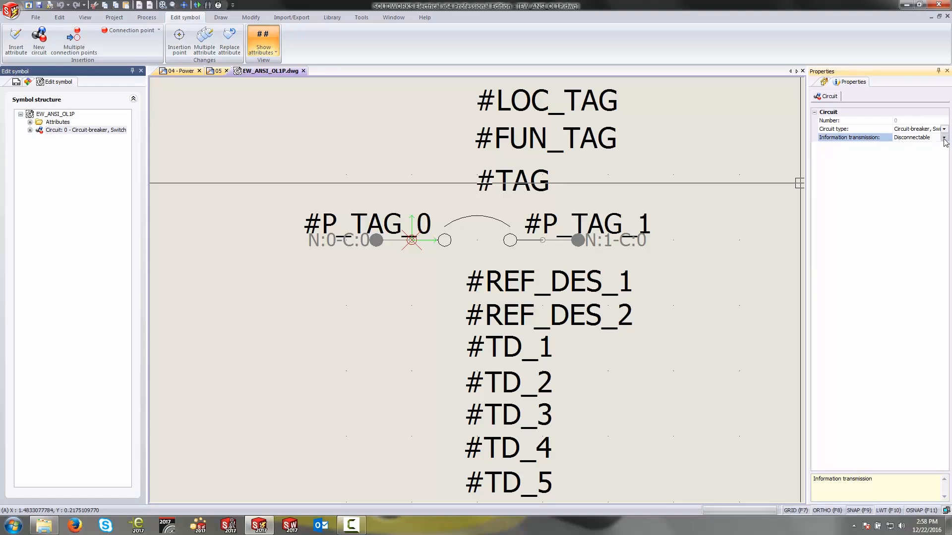
pyautogui.click(946, 137)
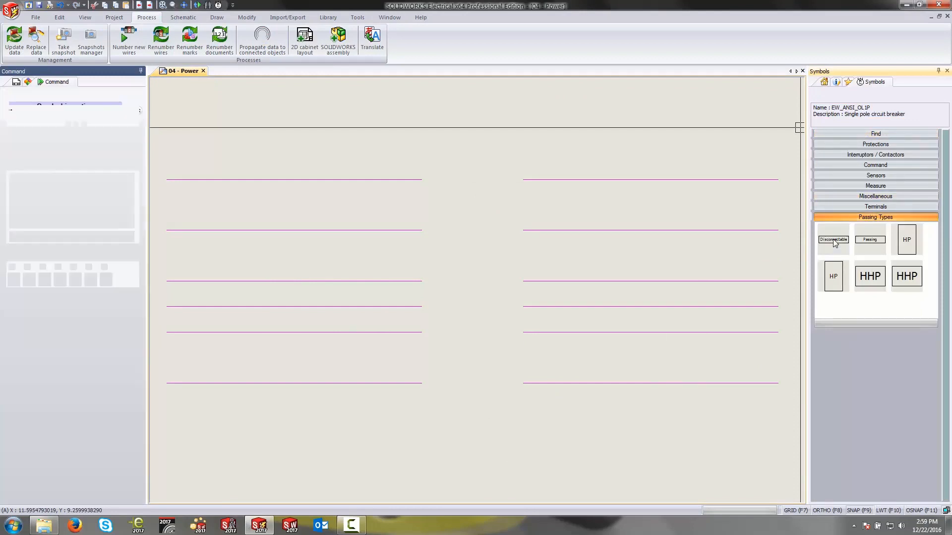
# - Place a Disconnectable symbol on the top wire and renumber so its sides read 1 and 2
pyautogui.click(833, 239)
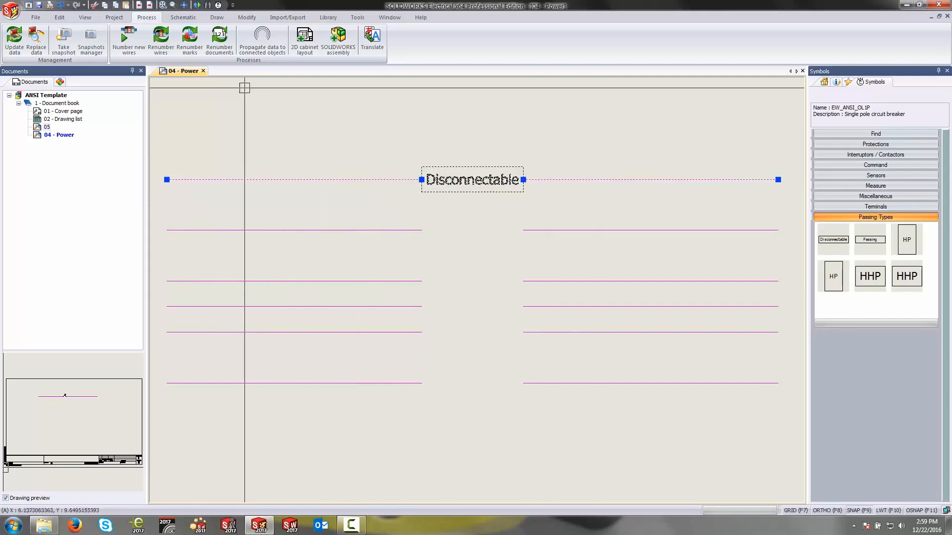
pyautogui.click(159, 39)
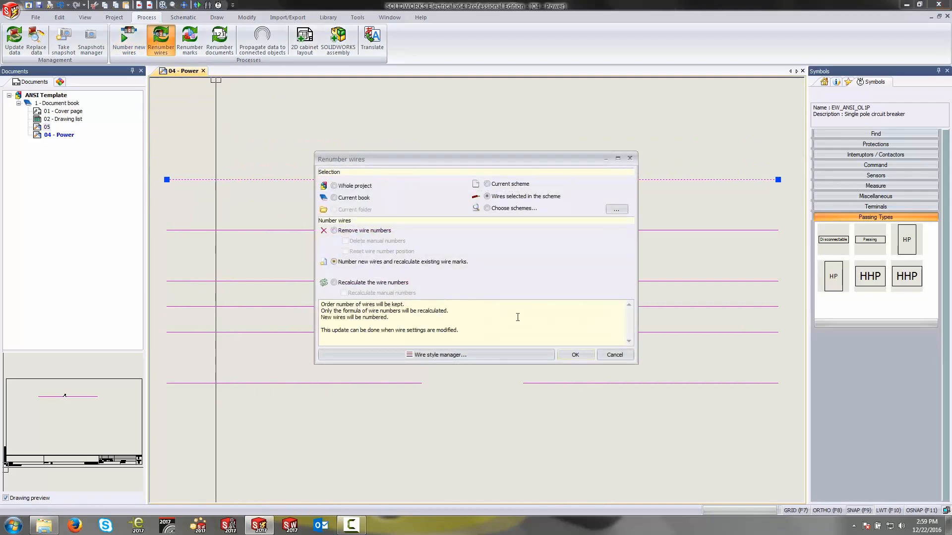
pyautogui.click(575, 354)
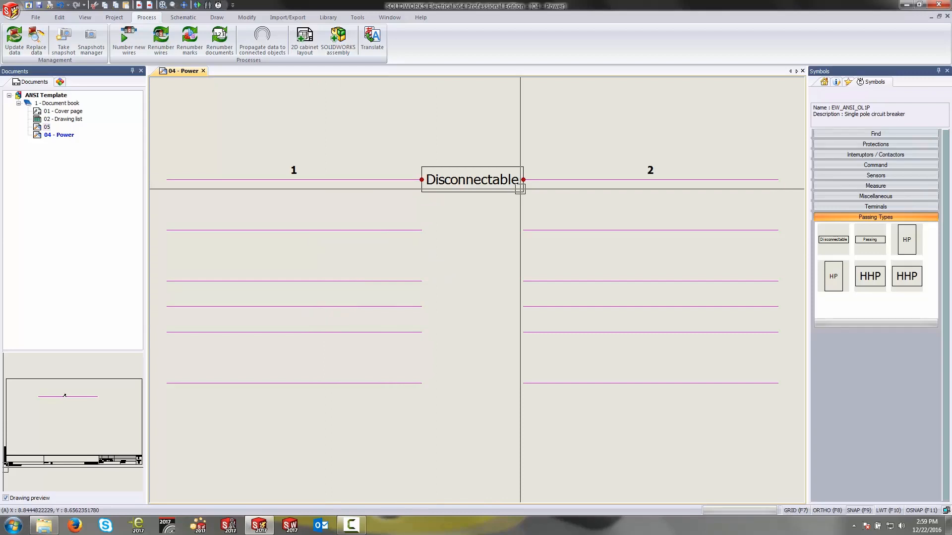
pyautogui.click(871, 239)
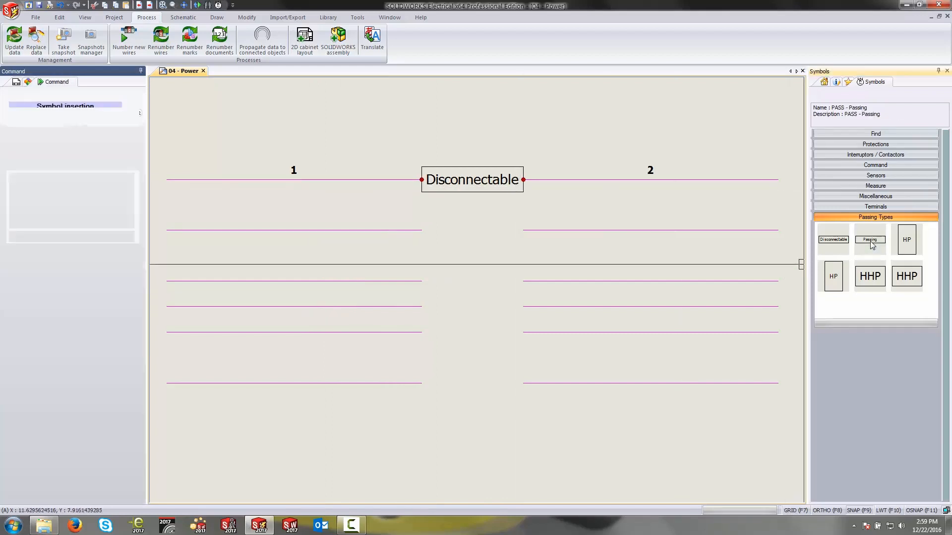
# - Place a Passing symbol on the second wire and renumber so both sides carry number 3
pyautogui.click(870, 239)
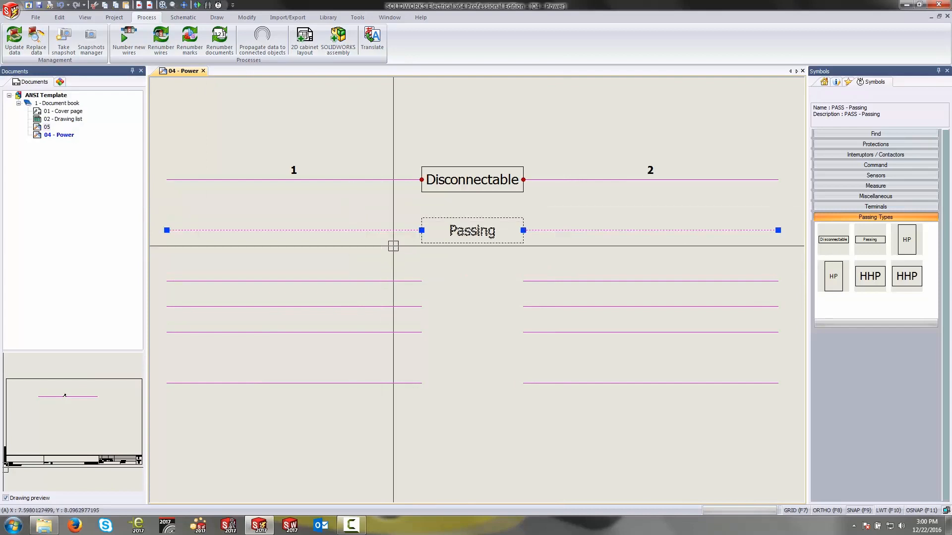
pyautogui.click(160, 39)
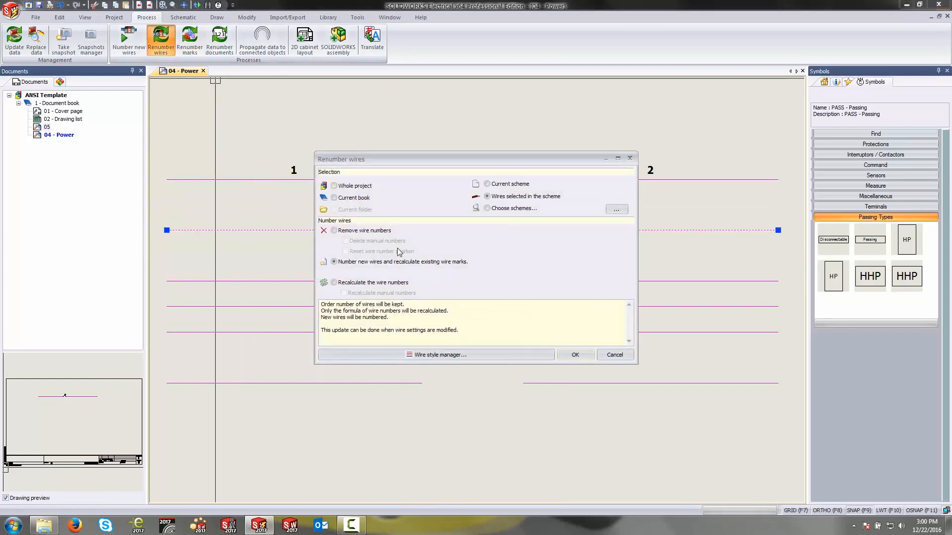
pyautogui.click(575, 354)
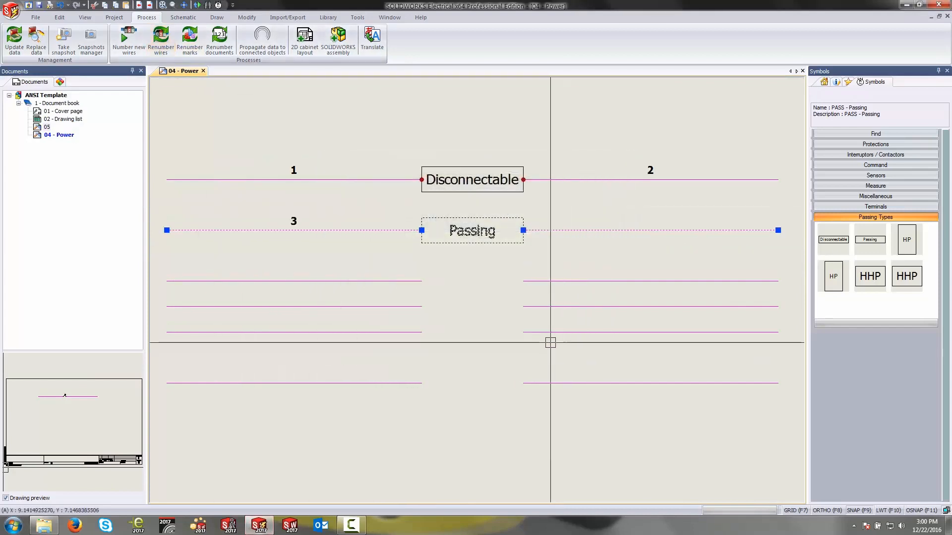
pyautogui.rightClick(601, 230)
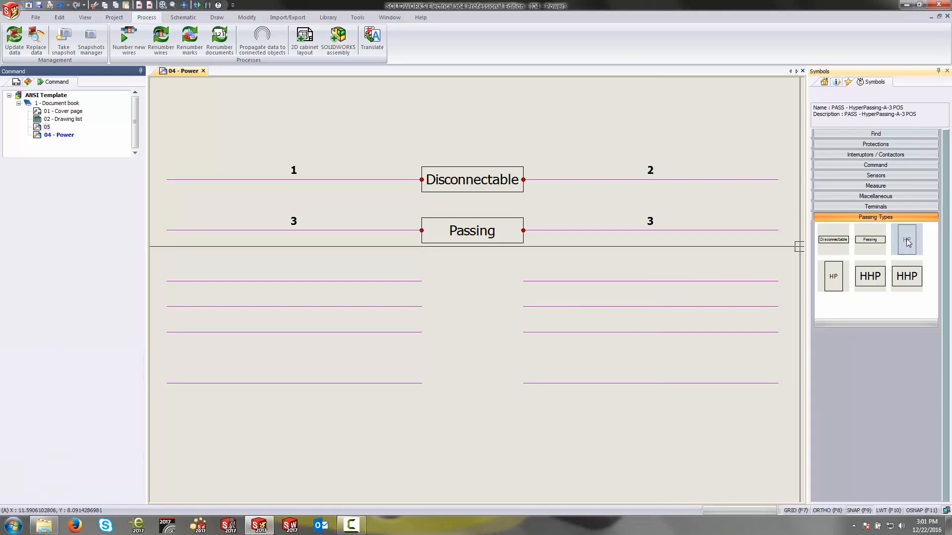
# - Place the HyperPassing-A-3POS symbol on the three-wire group
pyautogui.click(906, 239)
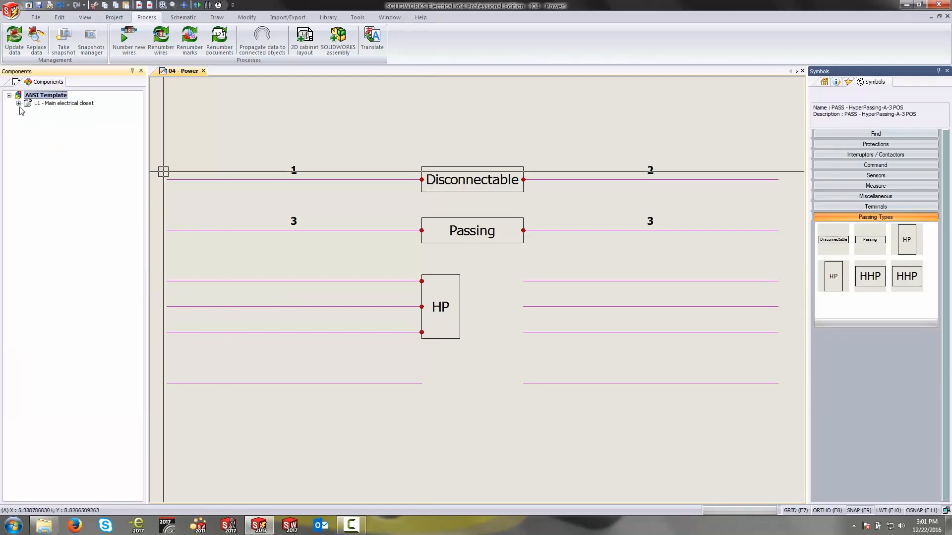
pyautogui.click(19, 104)
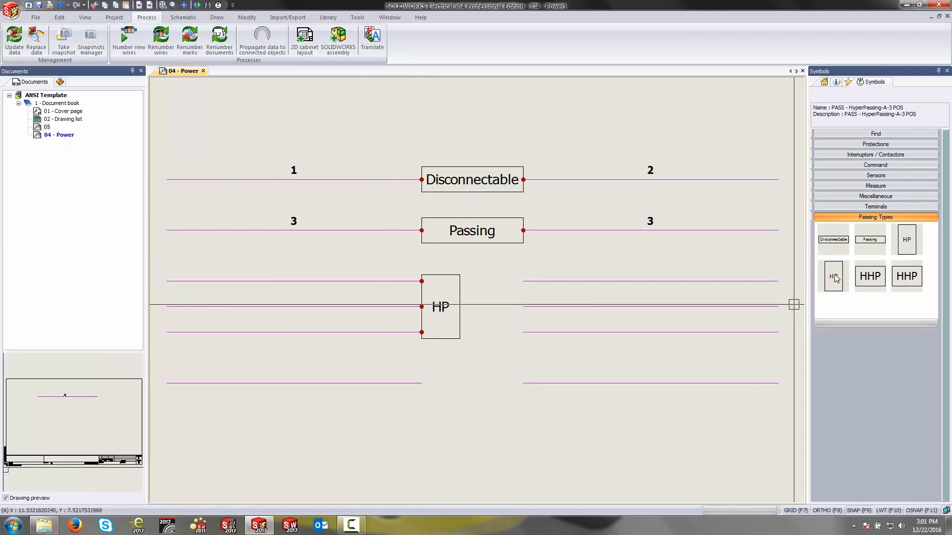
# - Insert HyperPassing-B-3POS facing it and link it to component WF3
pyautogui.click(833, 276)
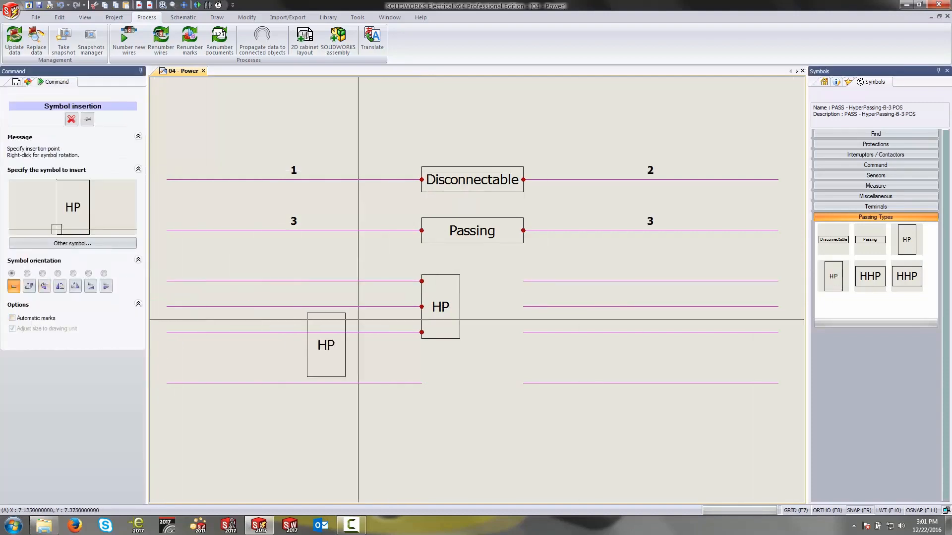
pyautogui.click(326, 345)
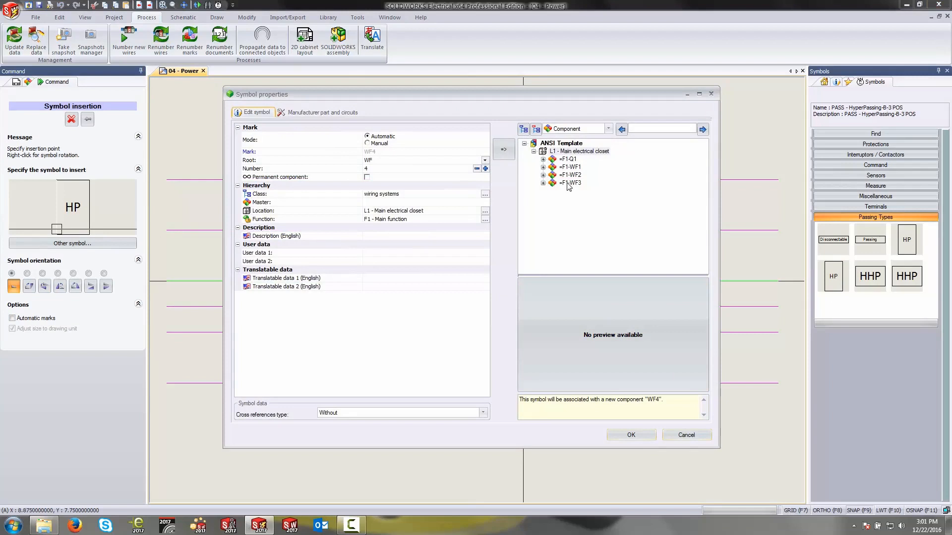
pyautogui.click(570, 182)
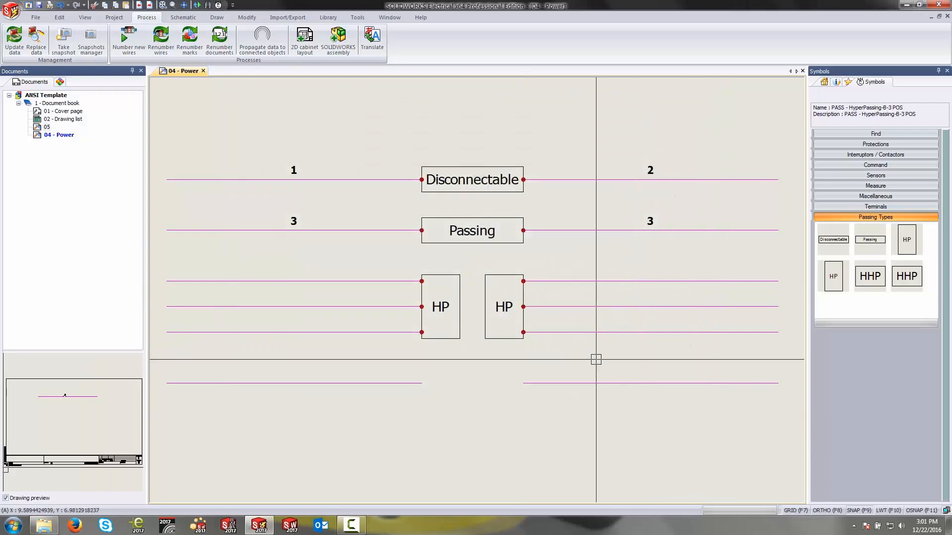
# - Renumber the three selected HP wires so they read 4, 5 and 6 on both sides
pyautogui.click(161, 39)
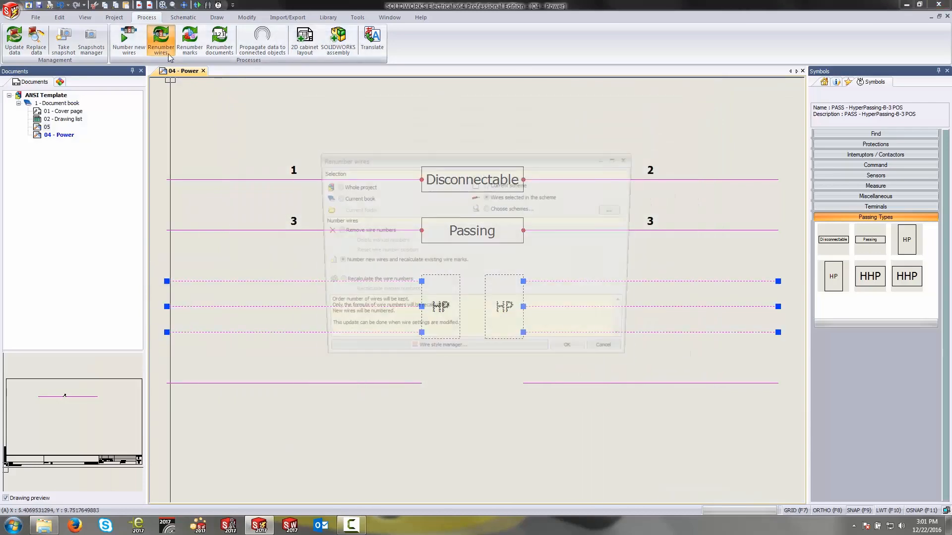
pyautogui.click(566, 345)
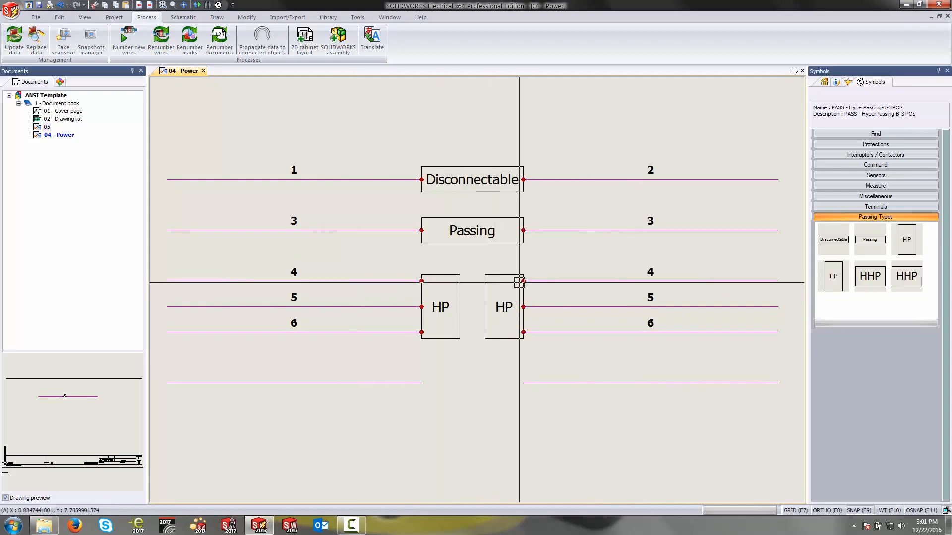
# - Switch the left panel from the Documents tab to the Components tab
pyautogui.click(502, 308)
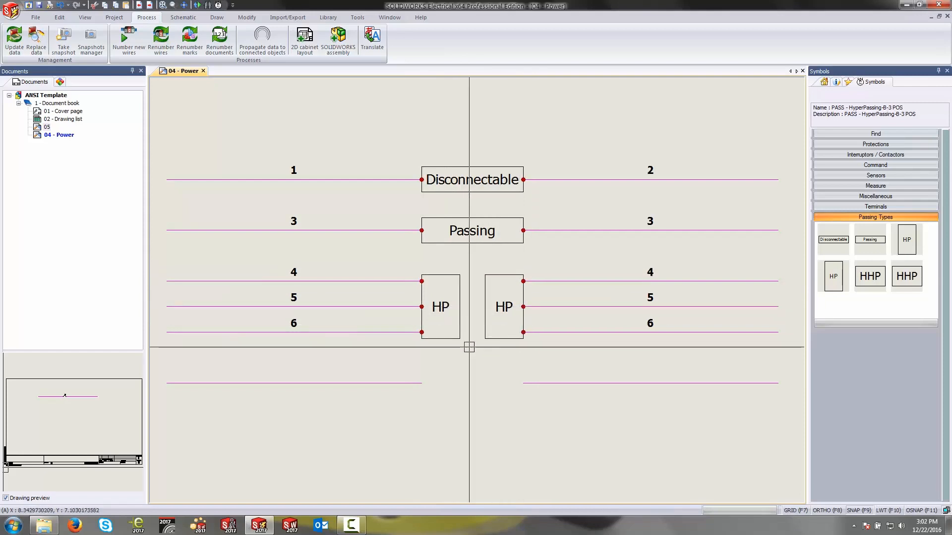
pyautogui.moveTo(543, 371)
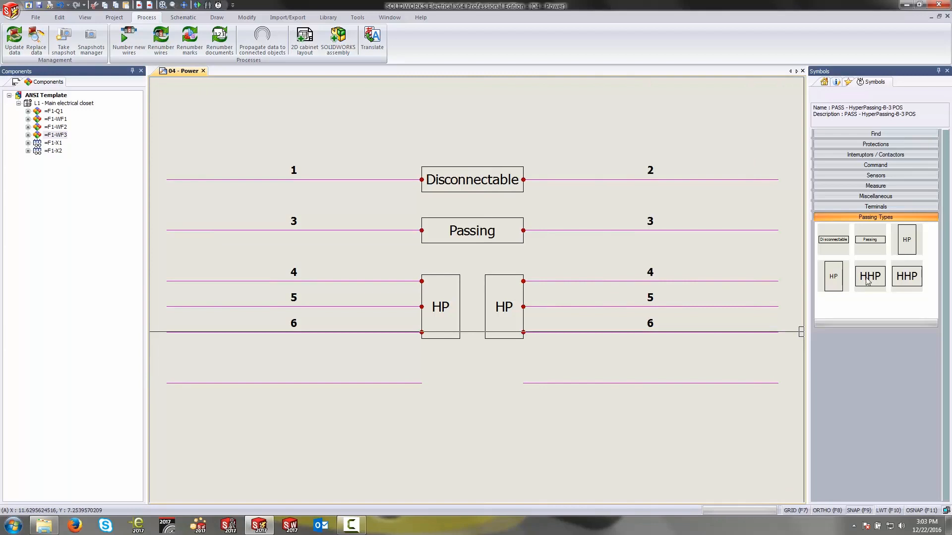
pyautogui.rightClick(870, 275)
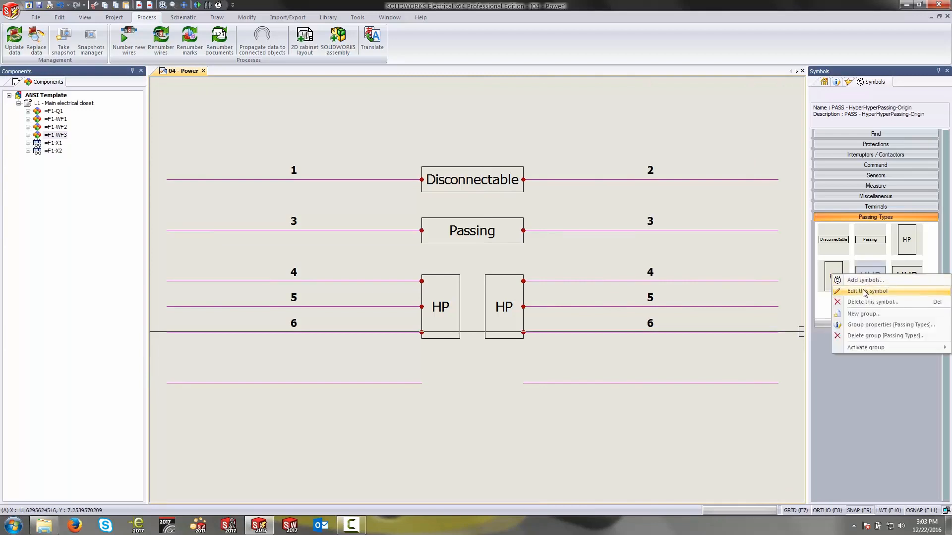
pyautogui.click(867, 292)
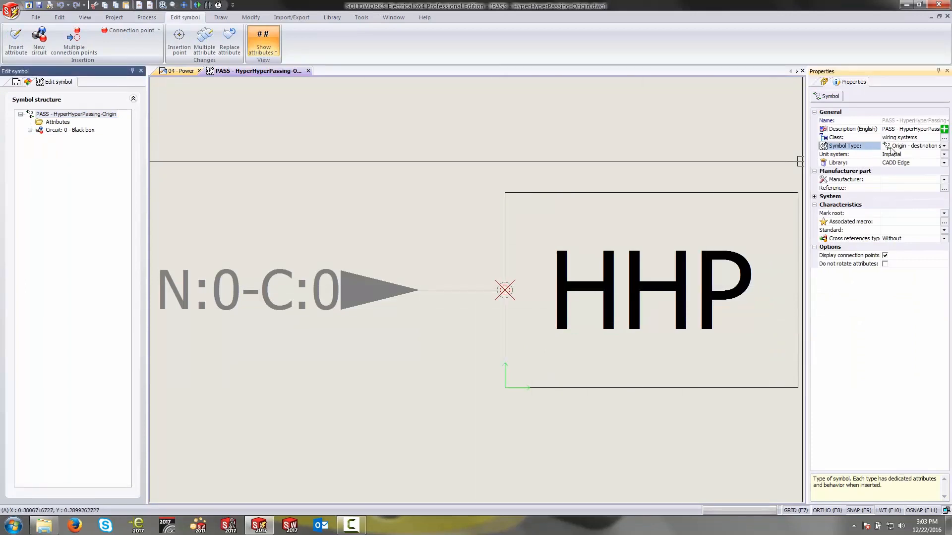
pyautogui.click(946, 146)
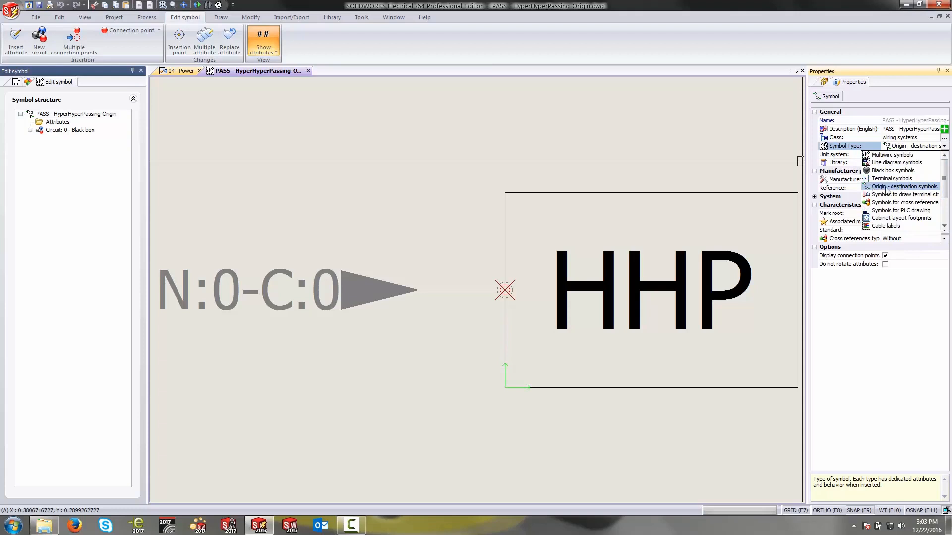
pyautogui.click(904, 187)
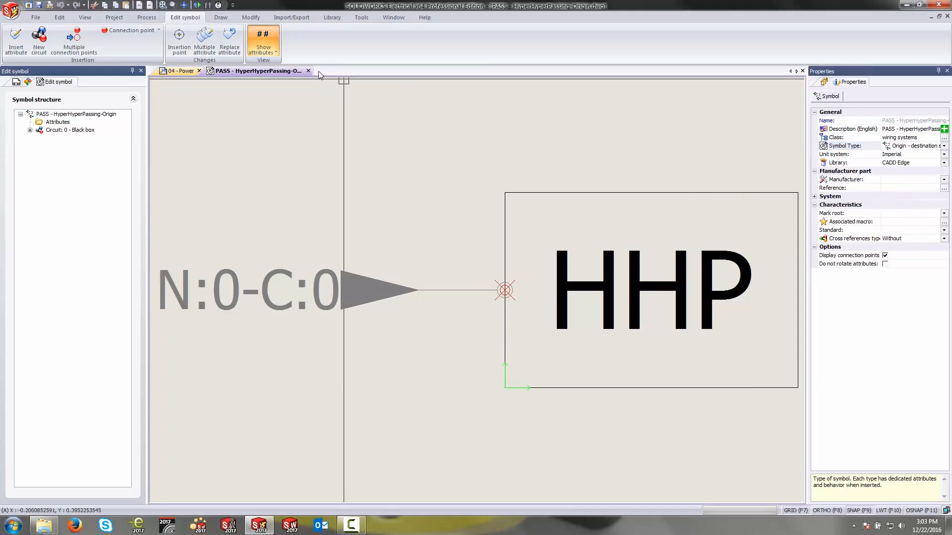
pyautogui.click(308, 71)
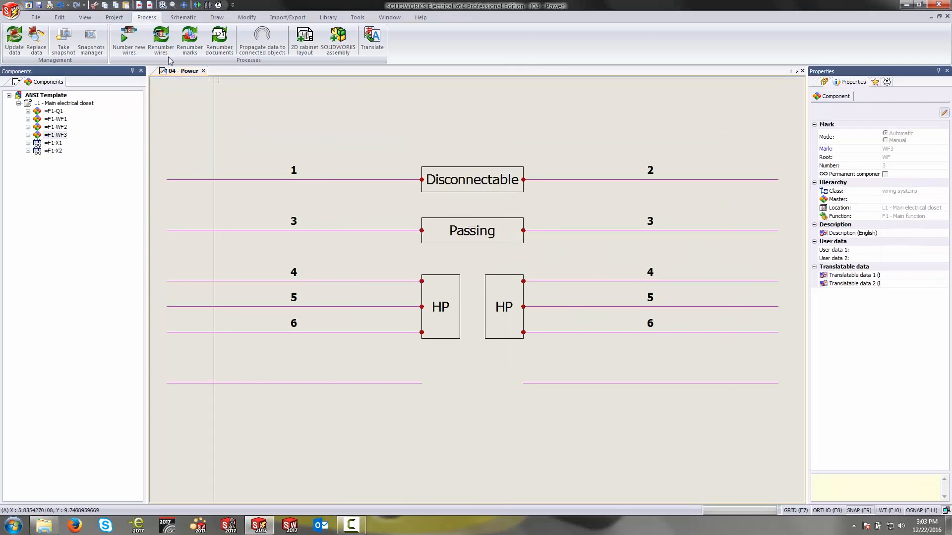
# - Open Origin - destination arrows from the Schematic tab, showing sheet 05 beside Power
pyautogui.click(182, 17)
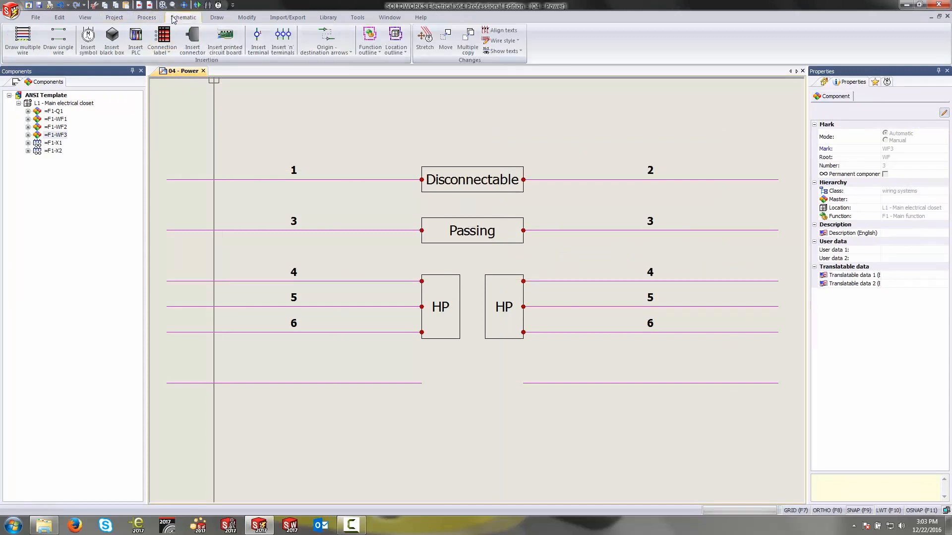
pyautogui.moveTo(325, 38)
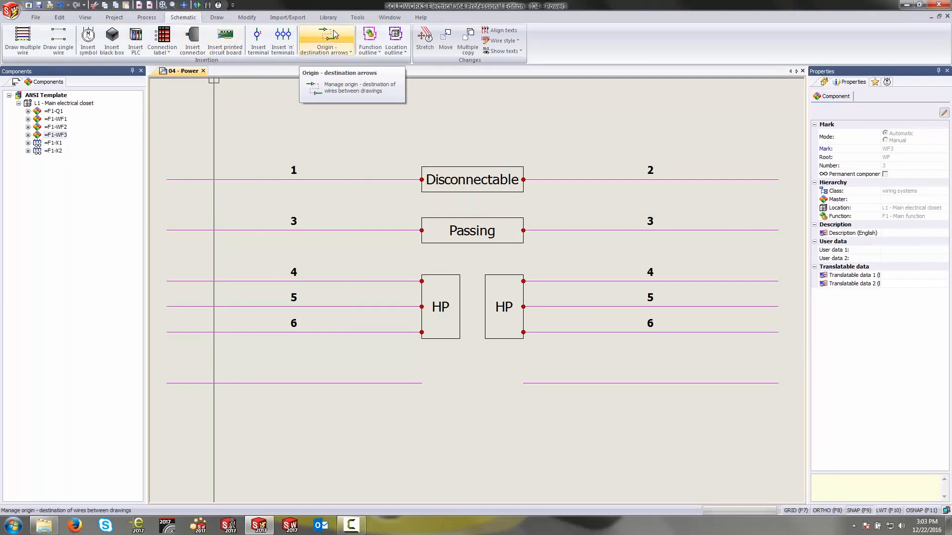
pyautogui.click(323, 34)
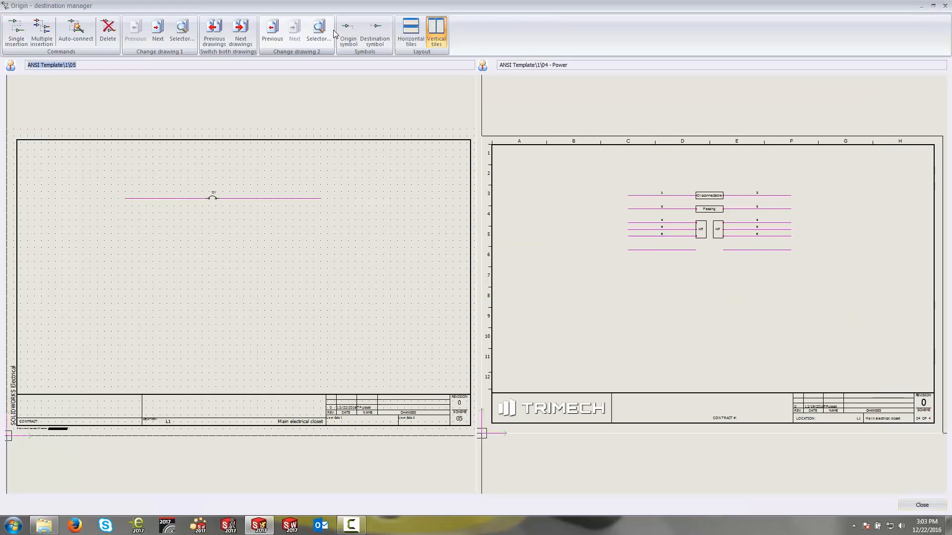
# - Set origin and destination symbols to HyperHyperPassing, insert the pair on the bottom wire, and close
pyautogui.click(349, 31)
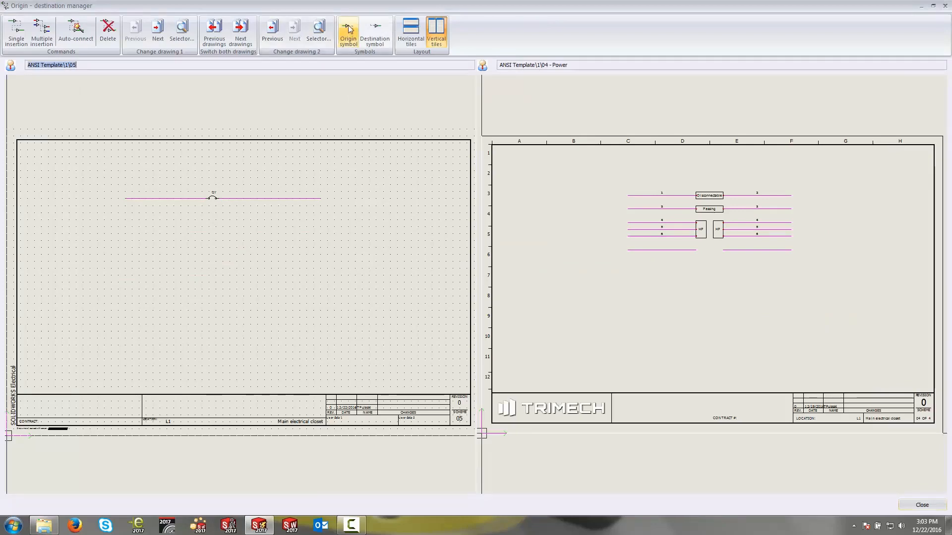
pyautogui.moveTo(347, 30)
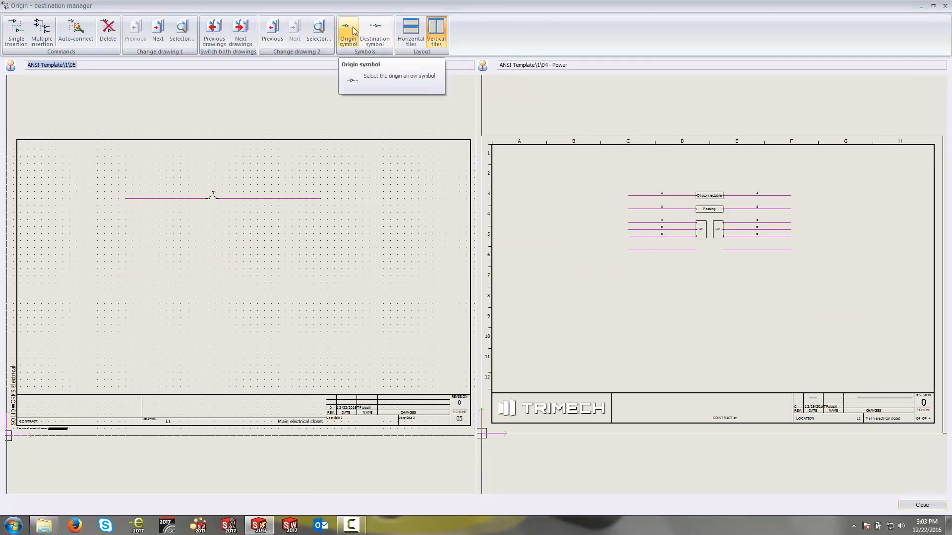
pyautogui.moveTo(373, 30)
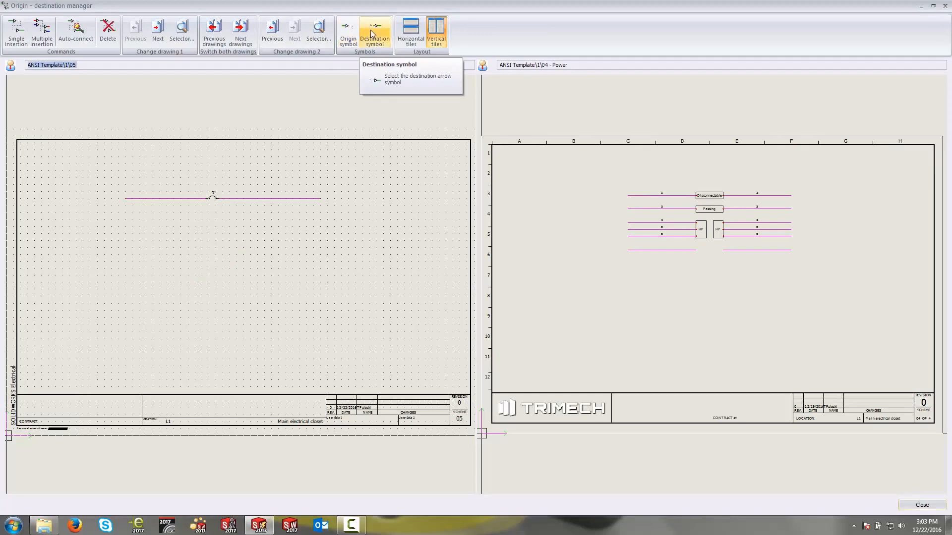
pyautogui.click(347, 31)
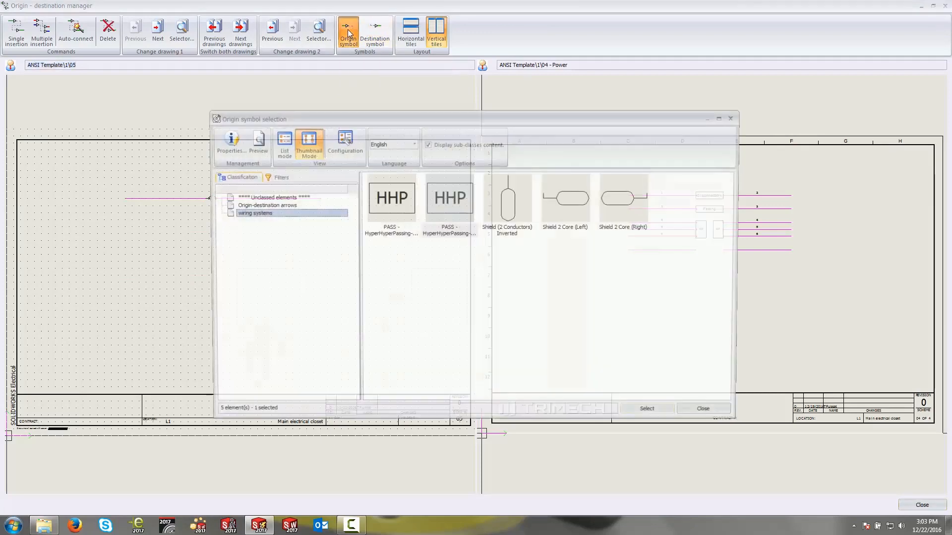
pyautogui.click(448, 198)
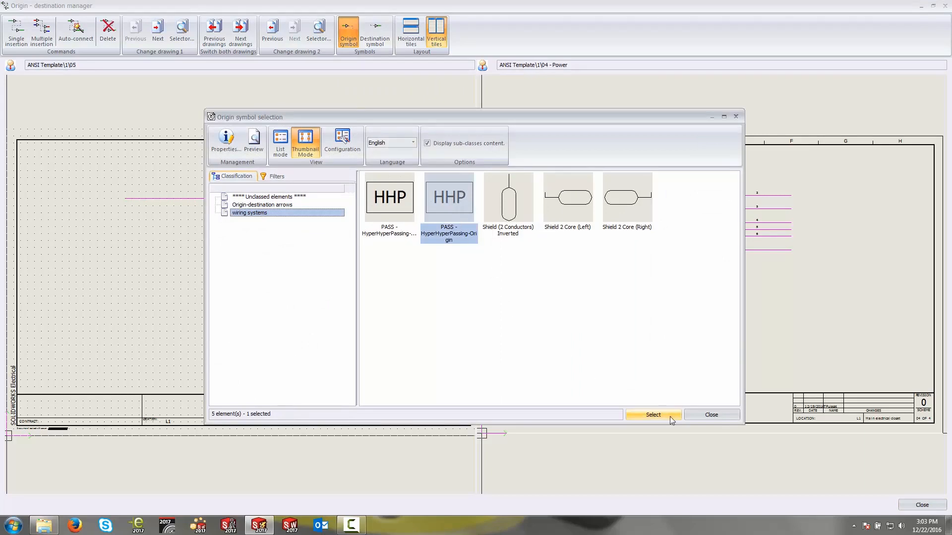
pyautogui.click(653, 414)
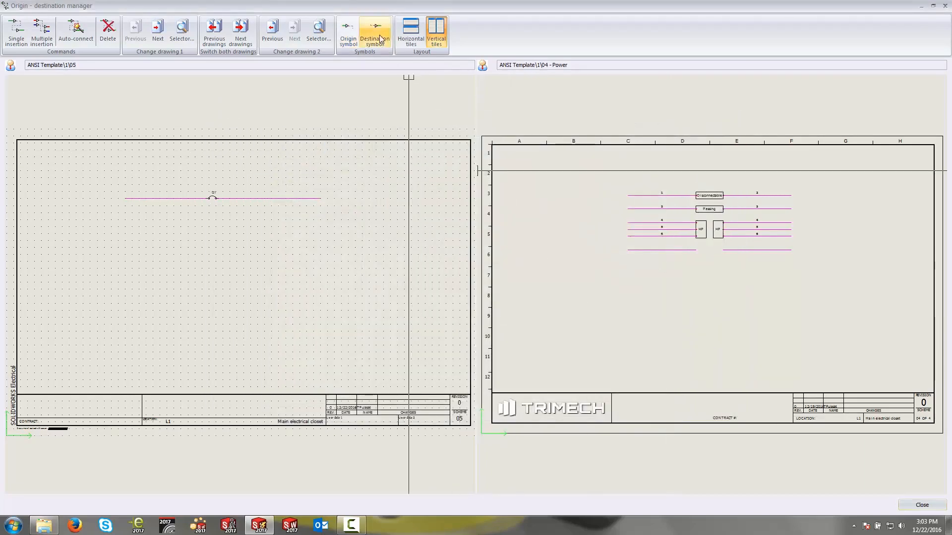
pyautogui.click(372, 28)
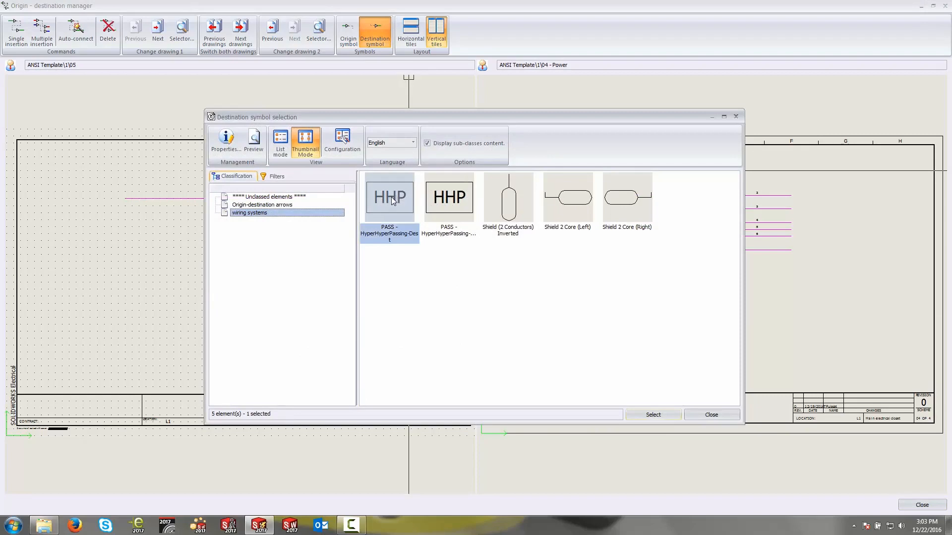
pyautogui.click(654, 414)
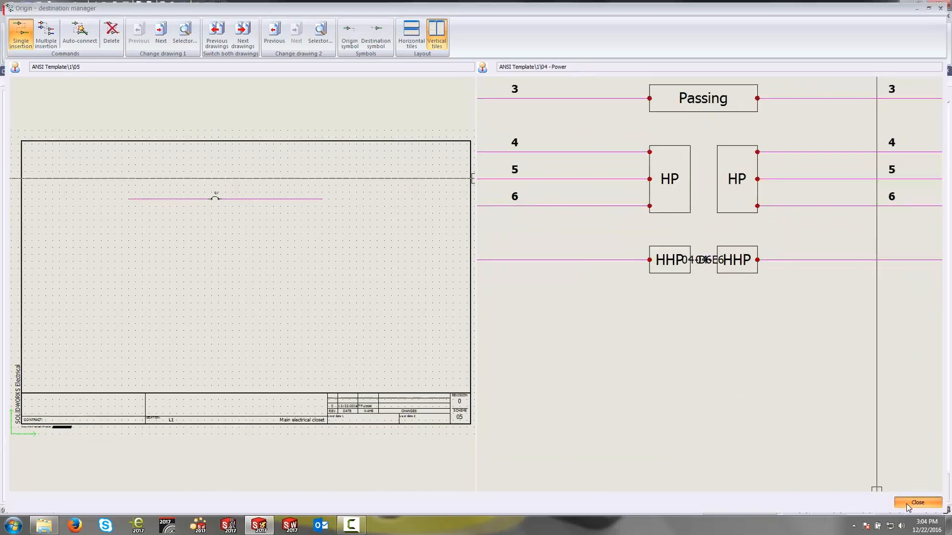
pyautogui.click(917, 502)
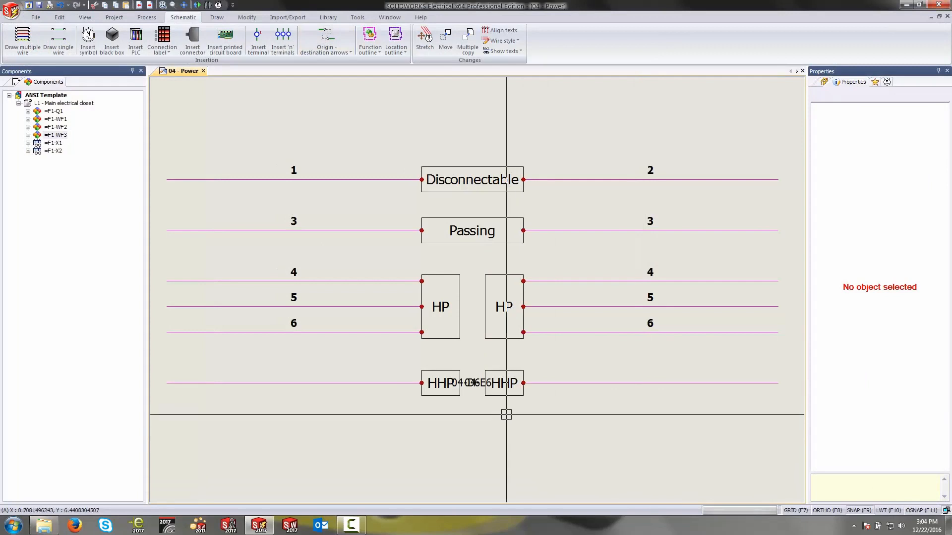